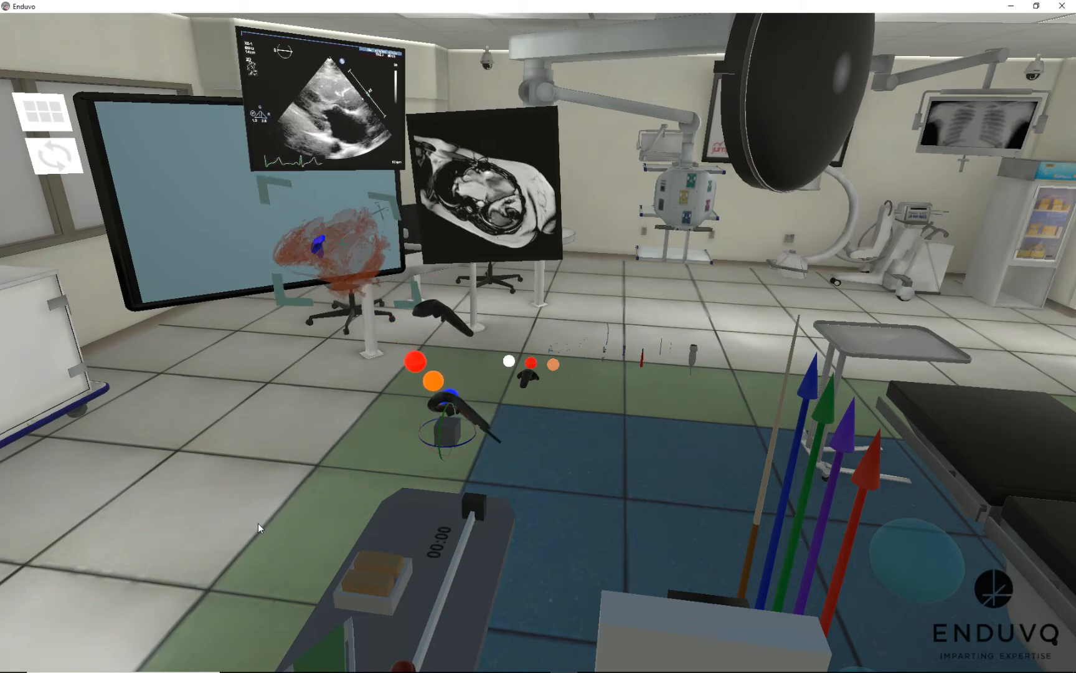
Step: Answer the trileaflet aortic valve question, marking Assessment 1 with a red cross
left_click(413, 354)
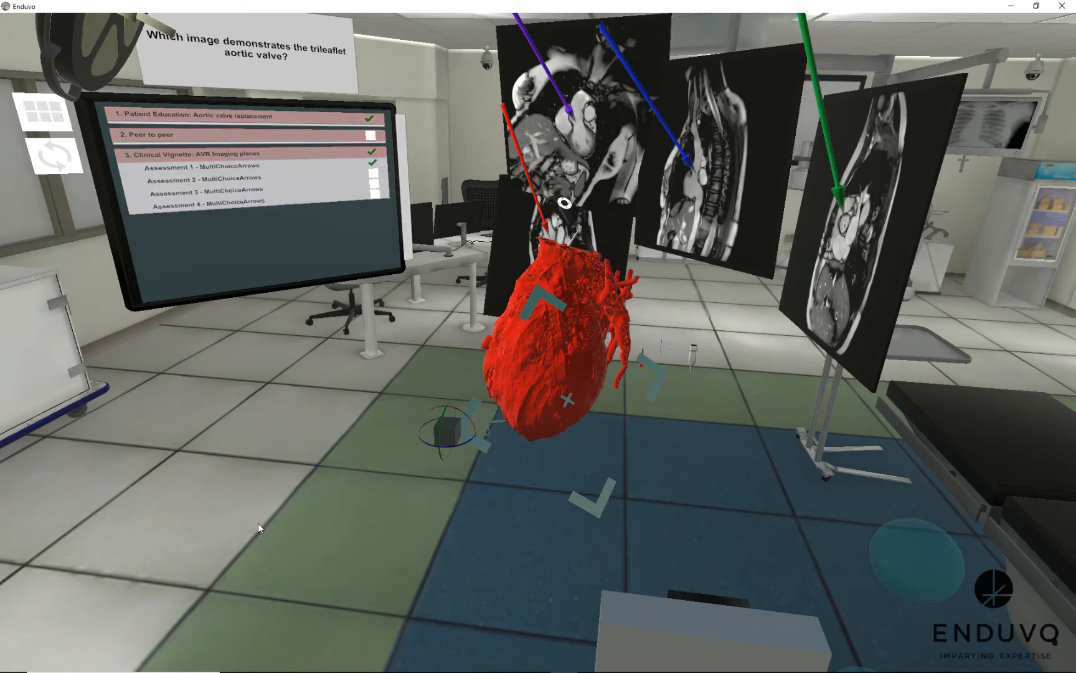
left_click(372, 163)
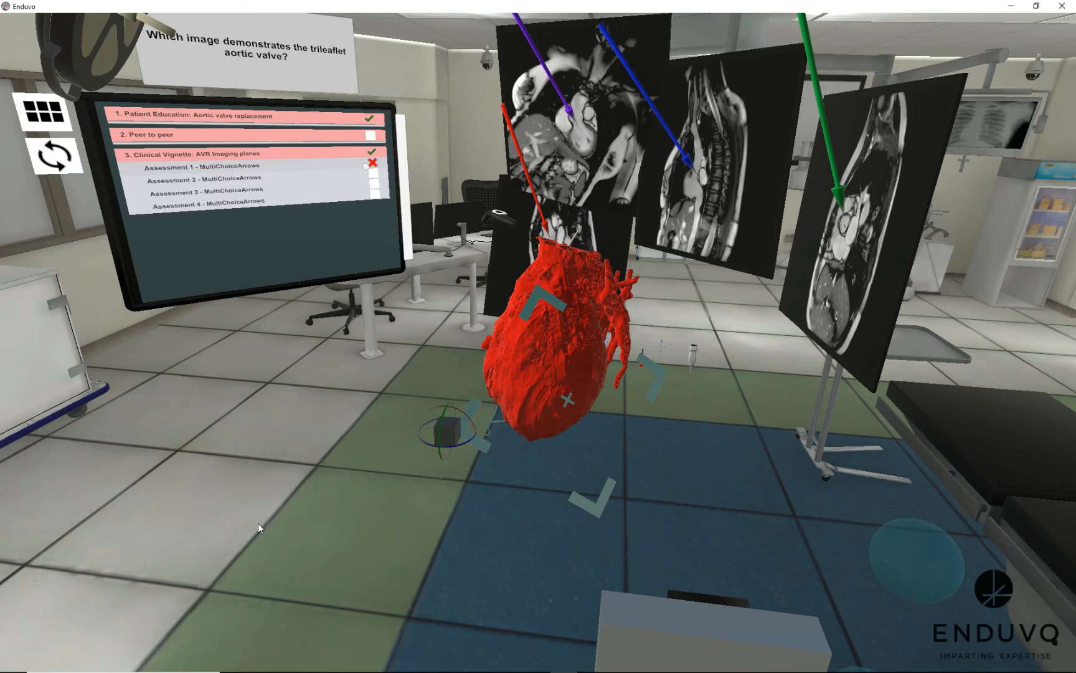